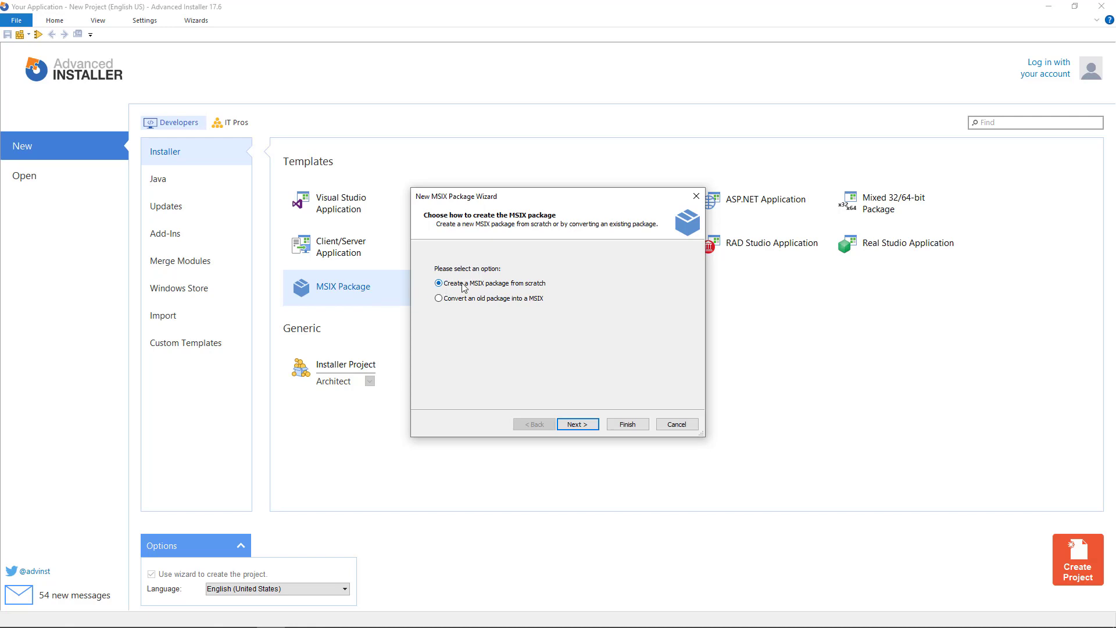
pyautogui.moveTo(626, 425)
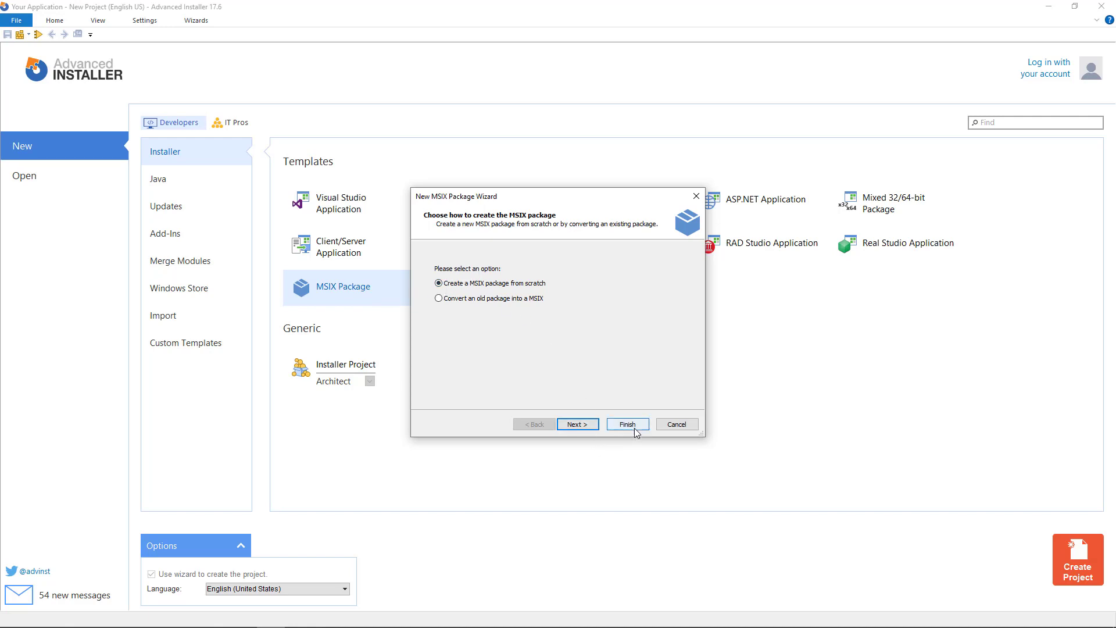
# Finish the wizard with 'Create a MSIX package from scratch' selected.
pyautogui.click(625, 423)
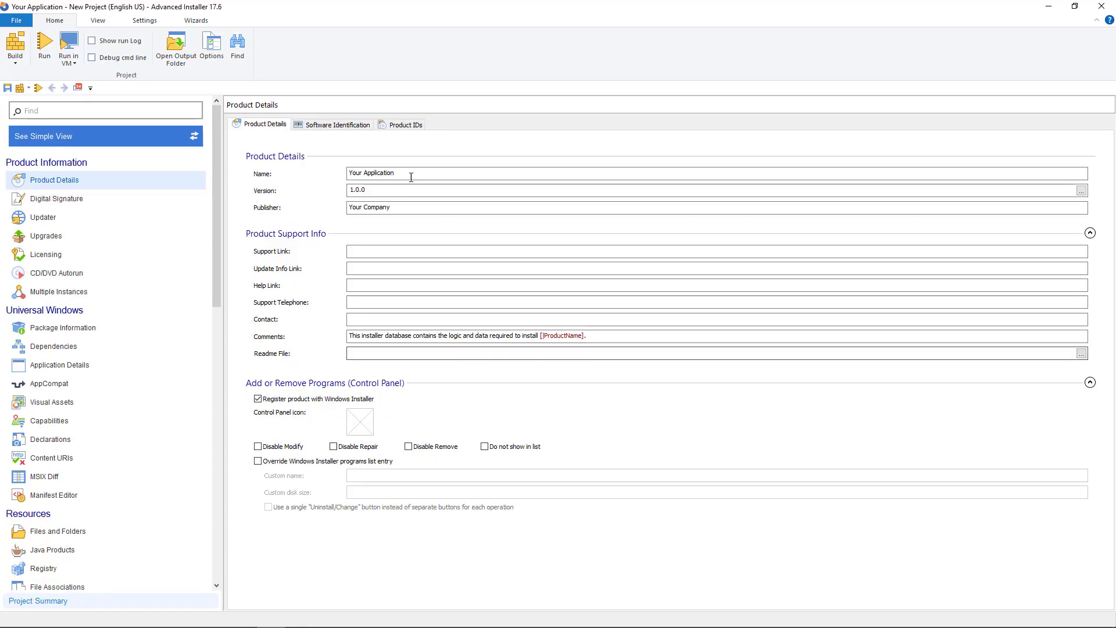
# Name the product HelloWorld and move on to Files and Folders.
pyautogui.write('HelloWorld')
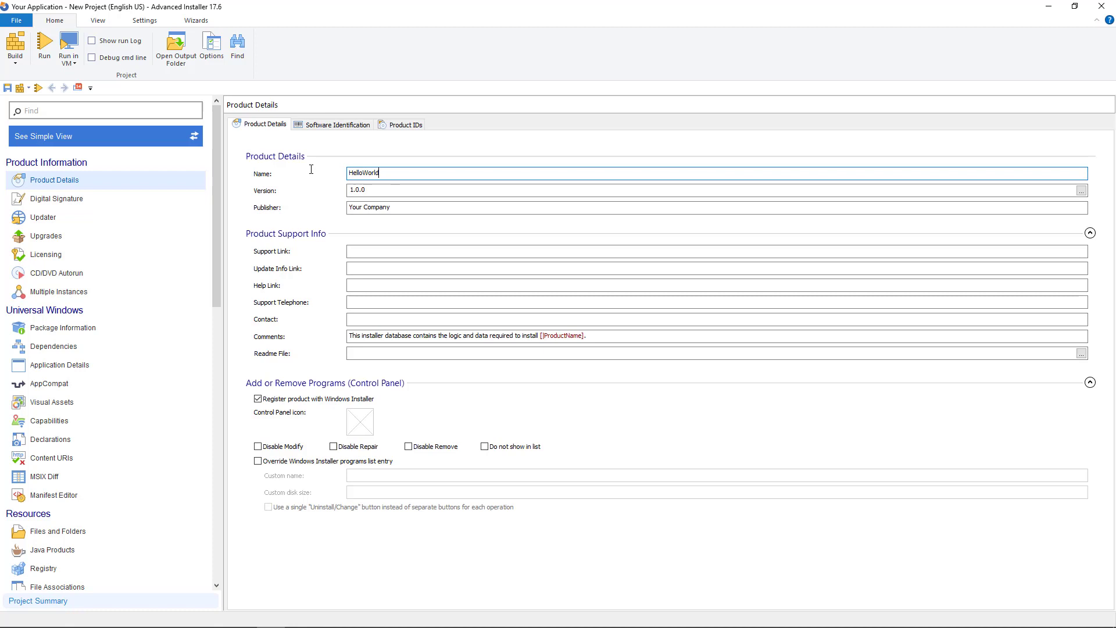
pyautogui.click(58, 531)
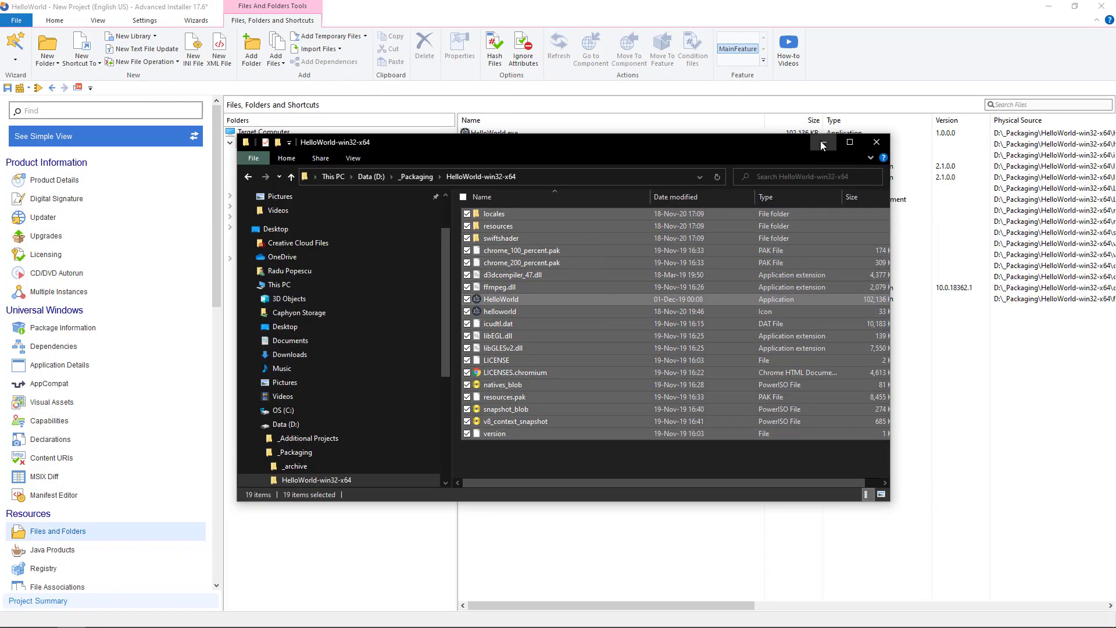
# Close the file browser after adding the HelloWorld-win32-x64 files to the Application Folder.
pyautogui.click(60, 365)
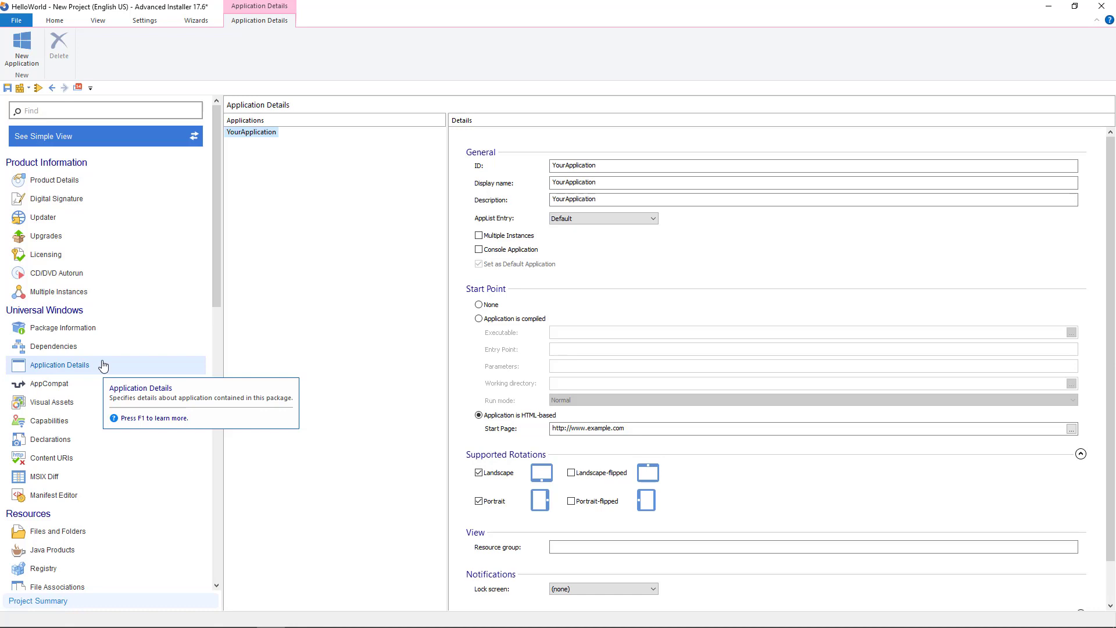
pyautogui.moveTo(375, 316)
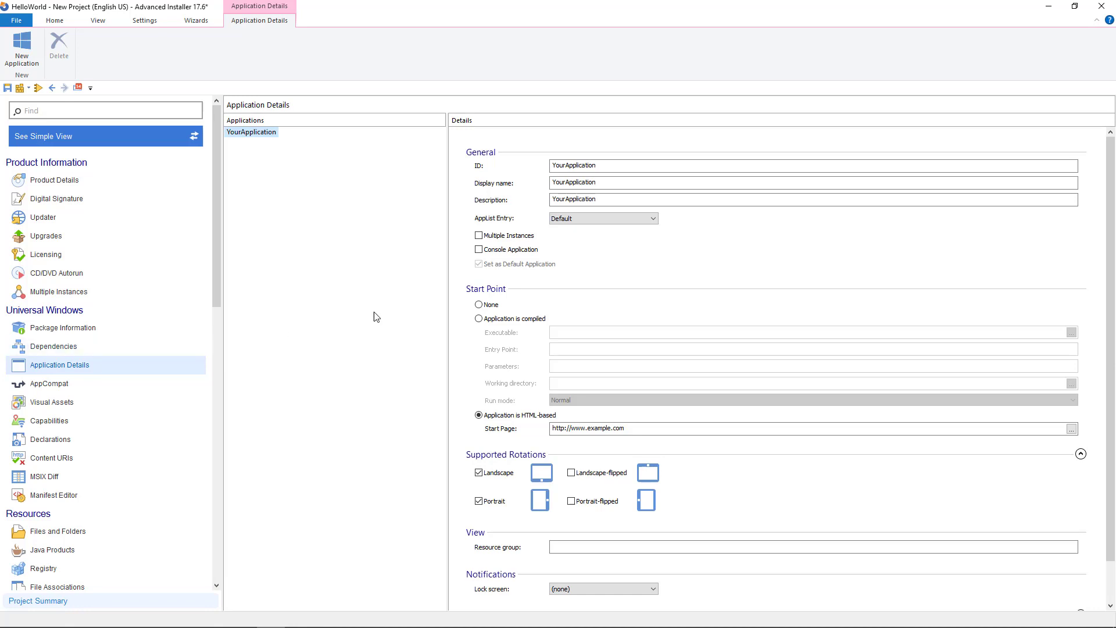
# Make HelloWorld.exe the executable the application launches.
pyautogui.click(1073, 428)
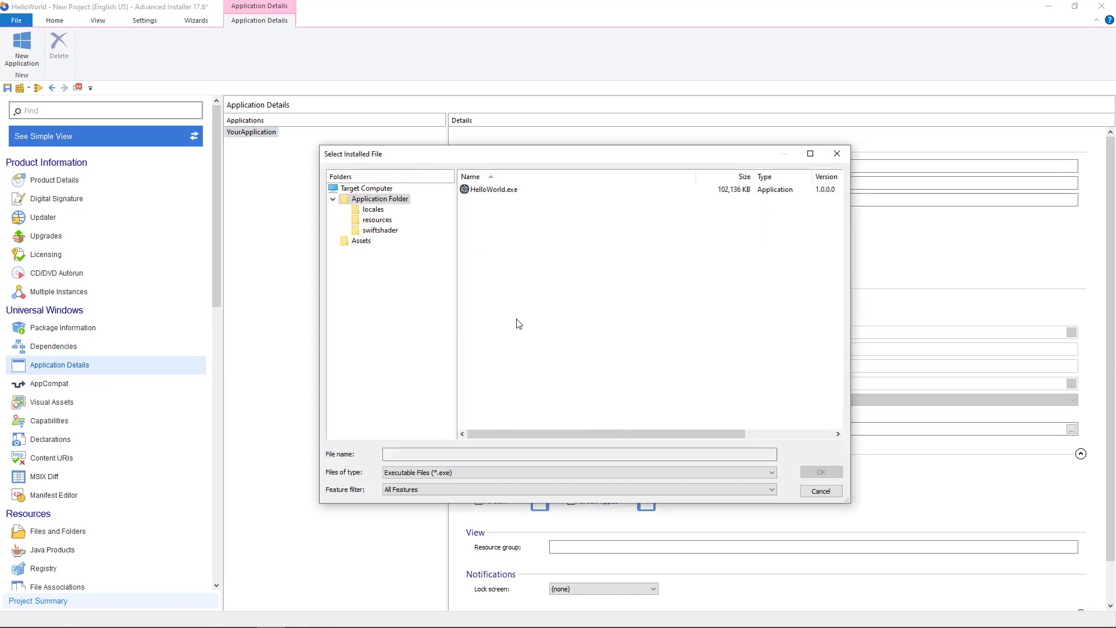
pyautogui.click(492, 189)
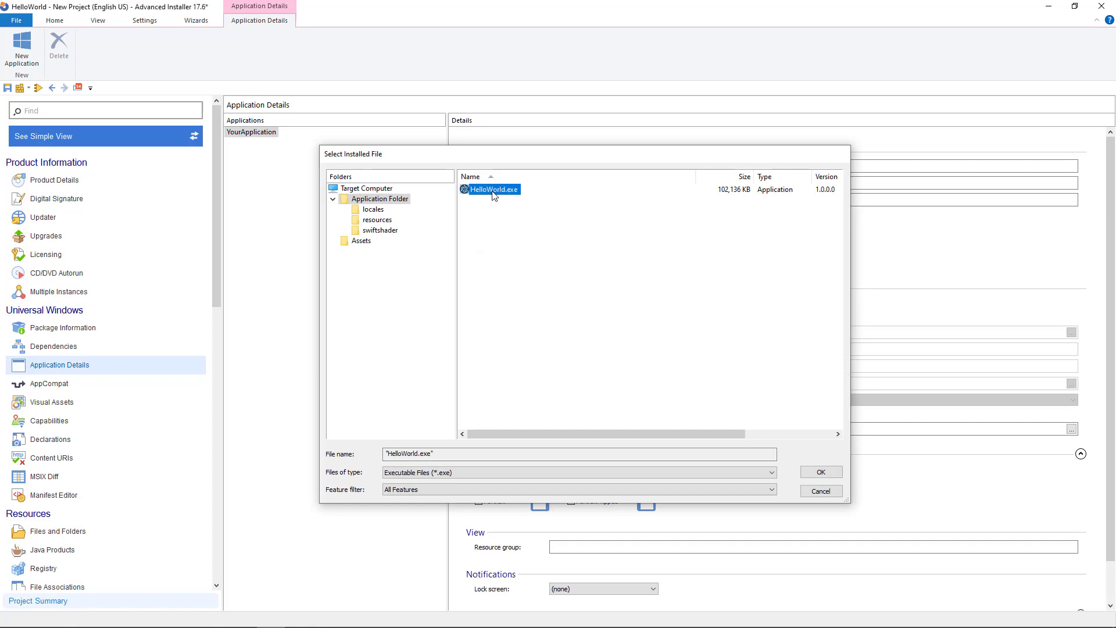
pyautogui.click(820, 471)
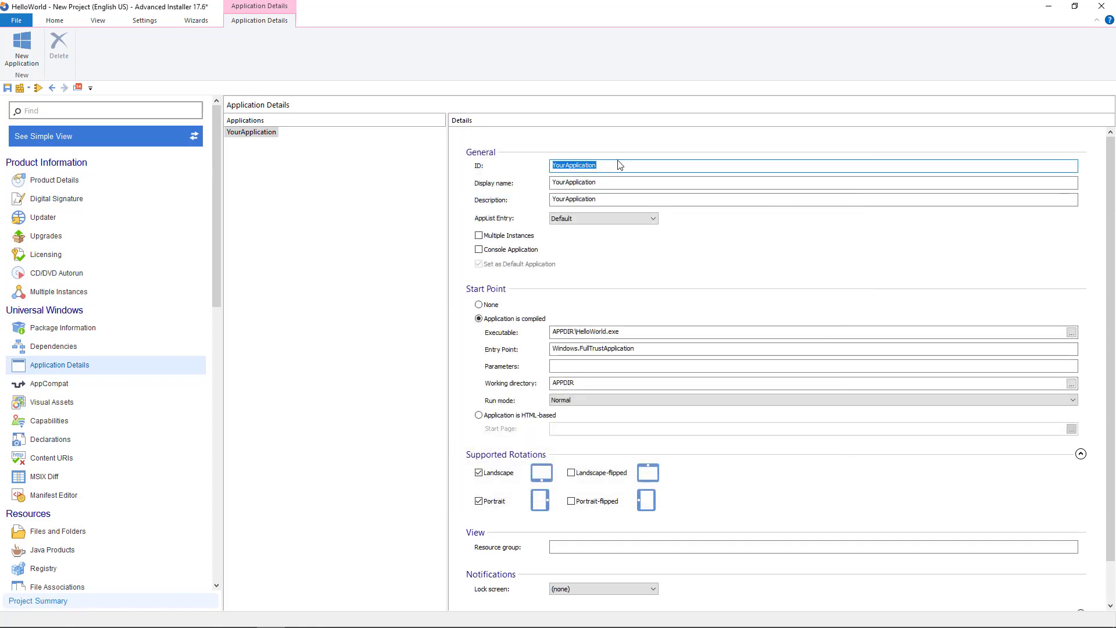
# Set ID and display name HelloWorld and description 'HelloWorld test'.
pyautogui.write('HelloWorld')
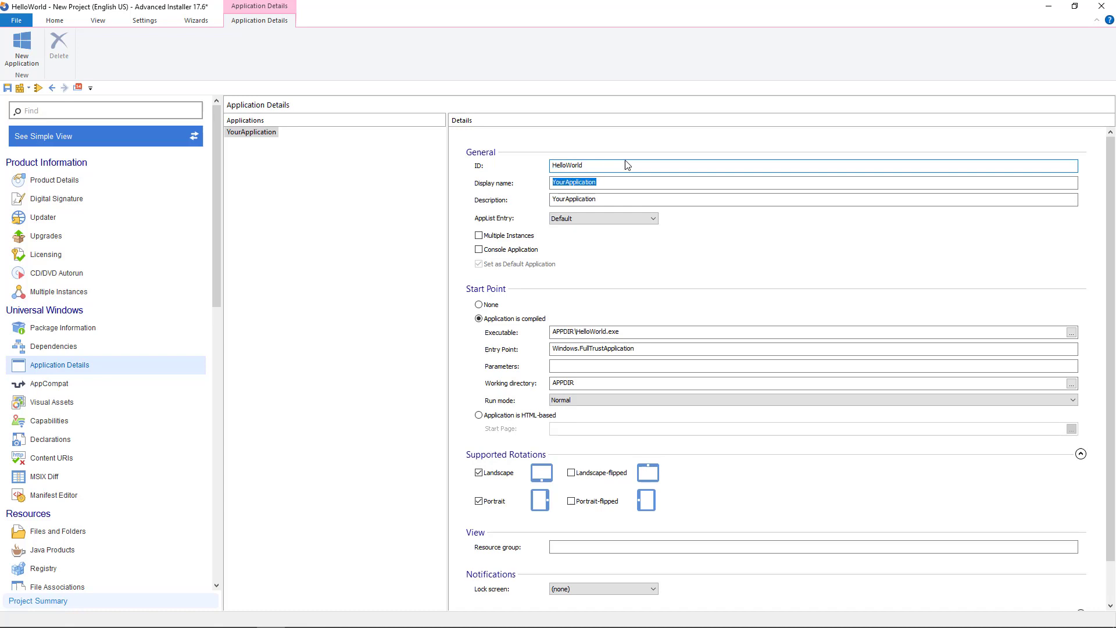
pyautogui.write('HelloWorld test')
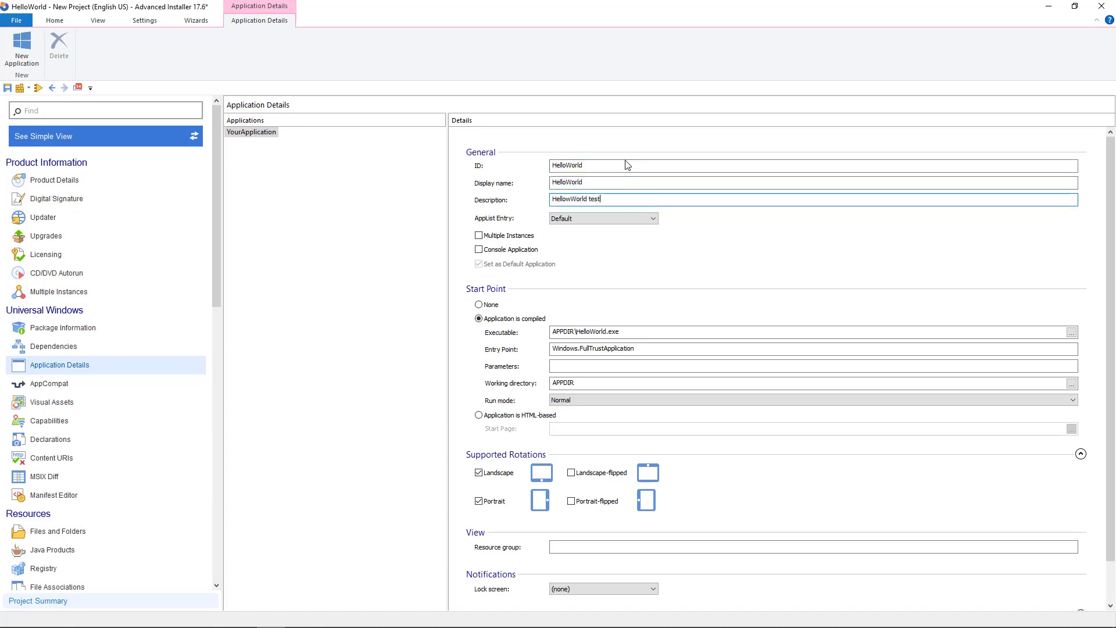
pyautogui.click(52, 401)
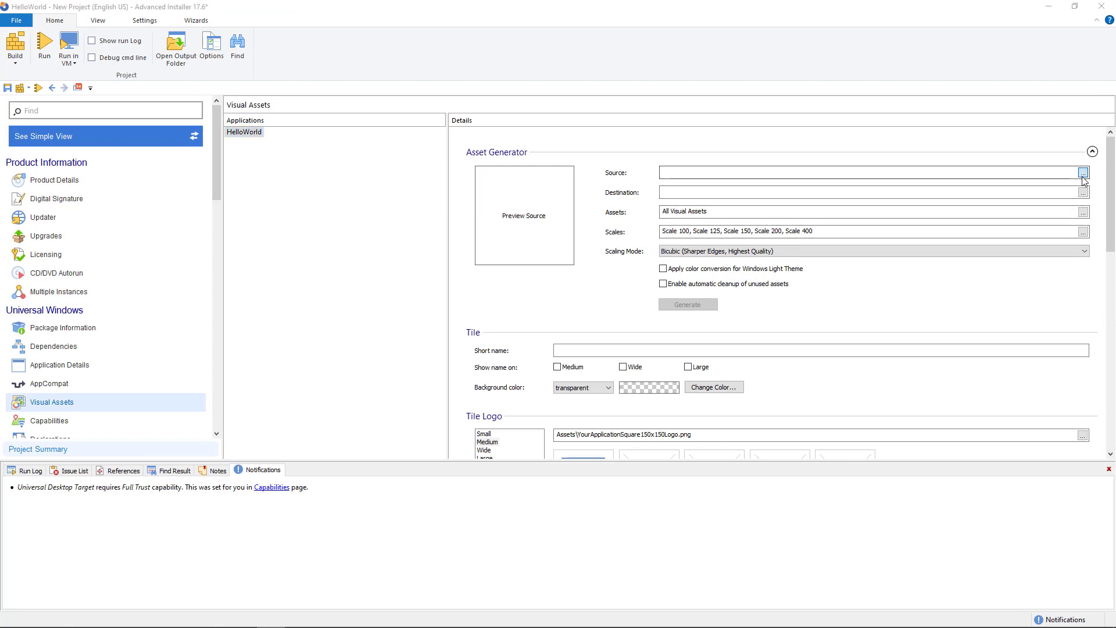
# Use helloworld.ico as the visual assets source image, then move to Builds.
pyautogui.click(1083, 172)
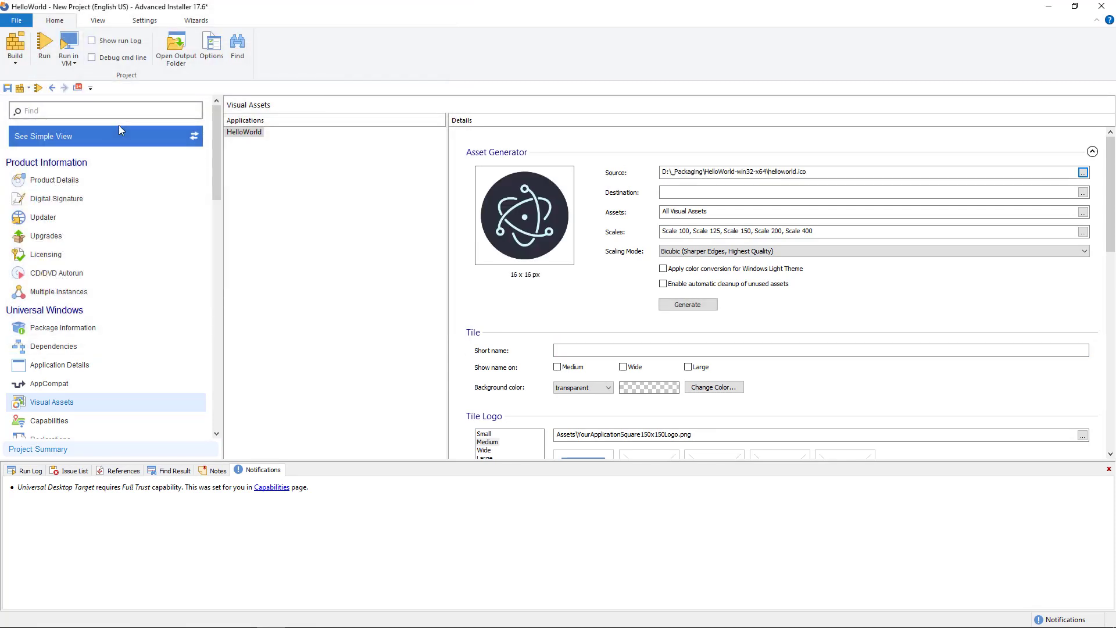
pyautogui.click(41, 376)
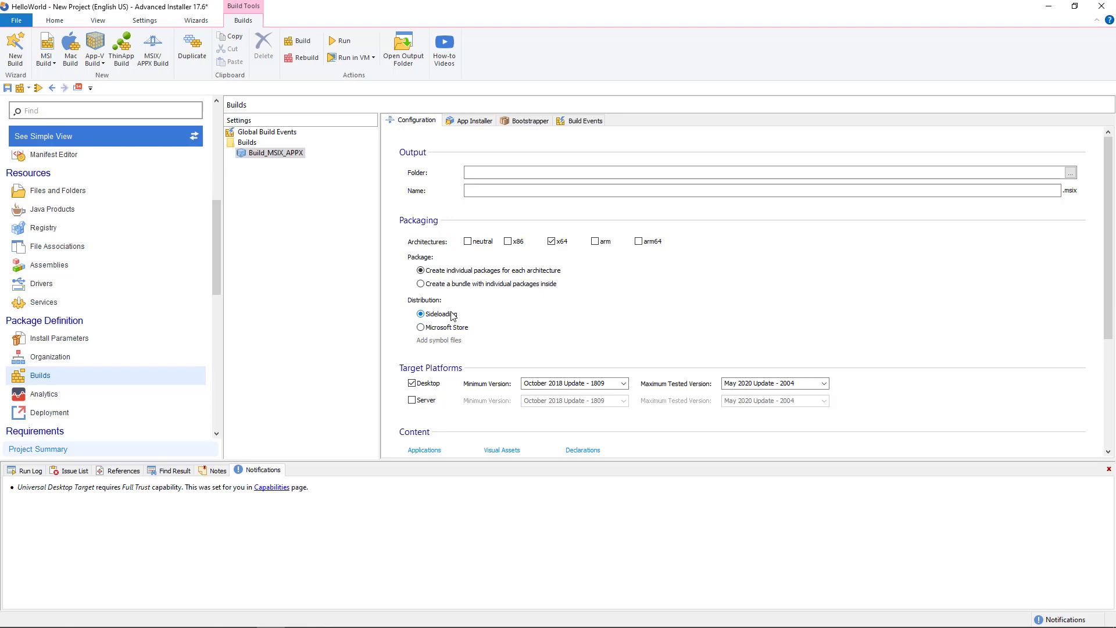
pyautogui.moveTo(218, 222)
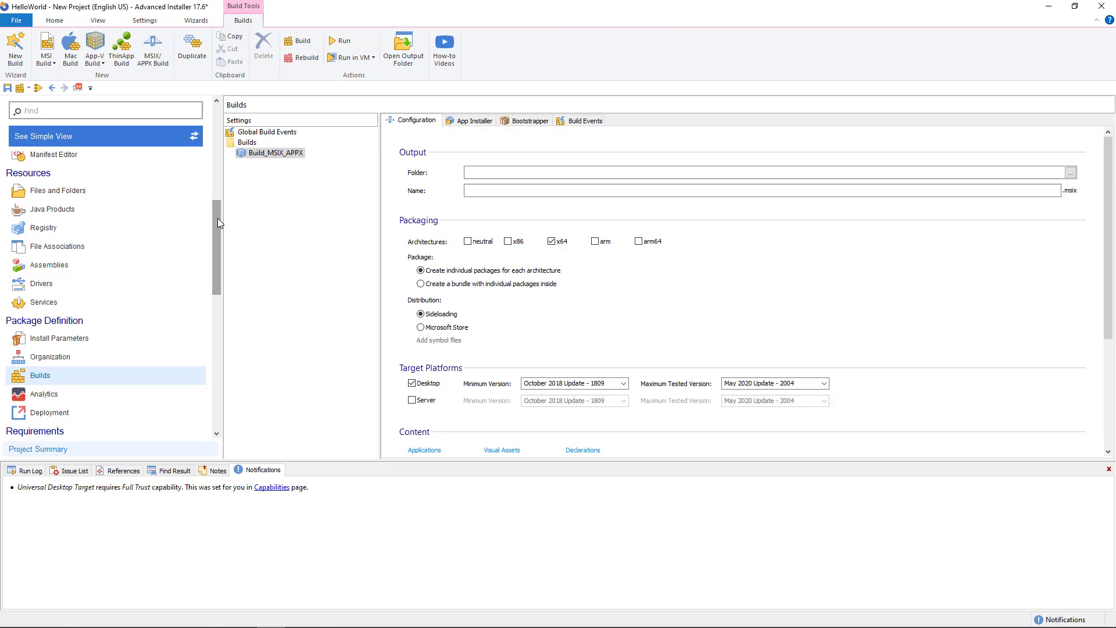
# Scroll through the Build_MSIX_APPX configuration showing x64 and Sideloading distribution.
pyautogui.scroll(3)
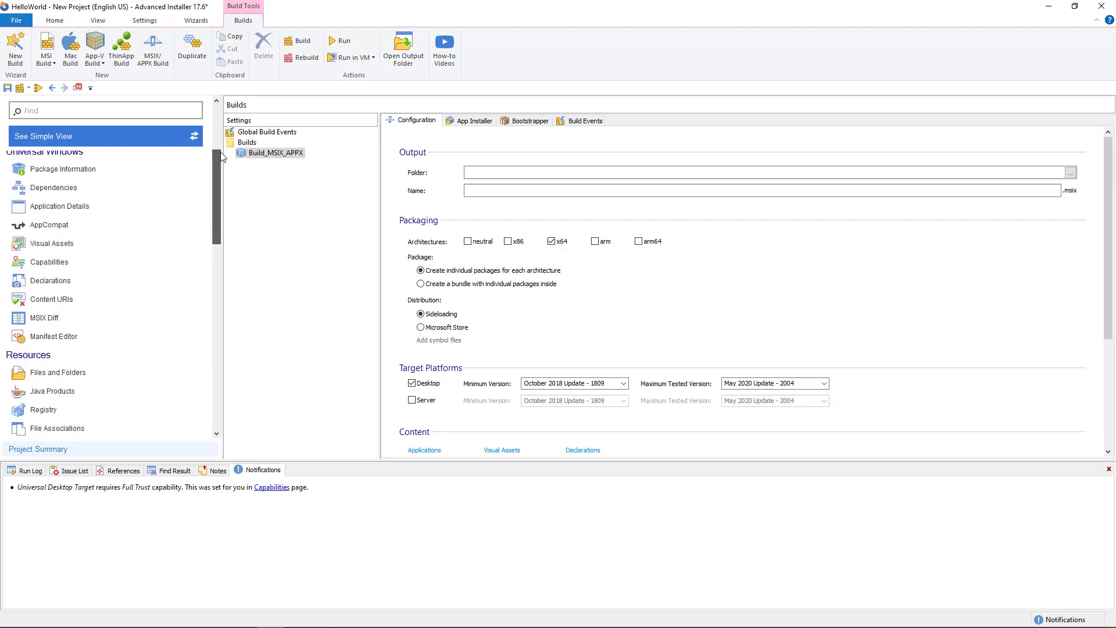
pyautogui.scroll(3)
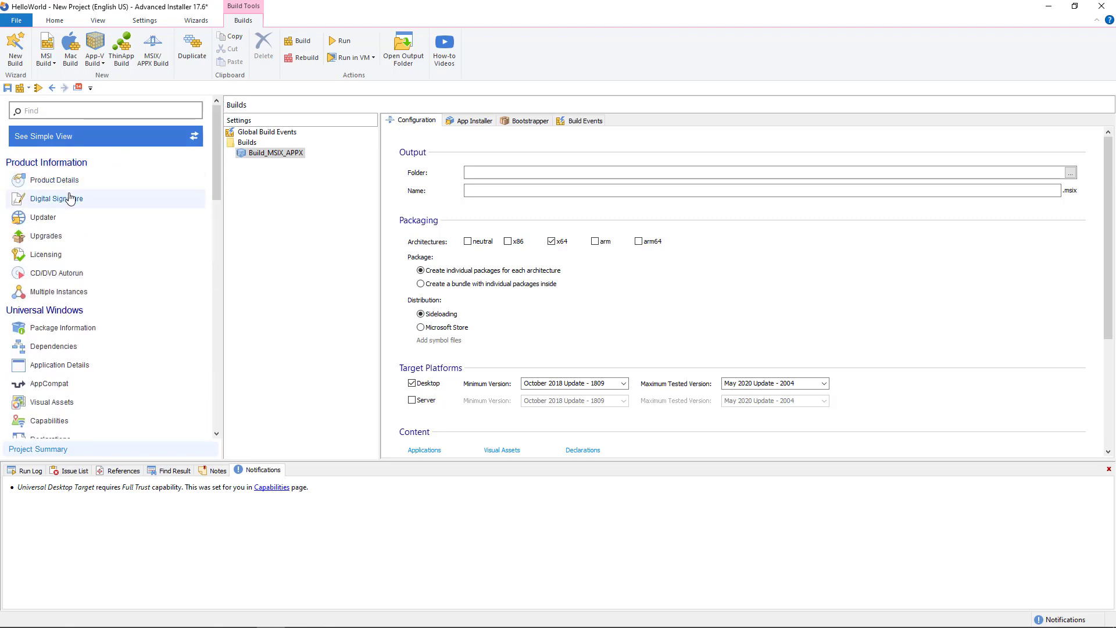
# Sign with digital-sign-no-pass.pfx from disk and synchronize the Publisher ID with it.
pyautogui.click(56, 198)
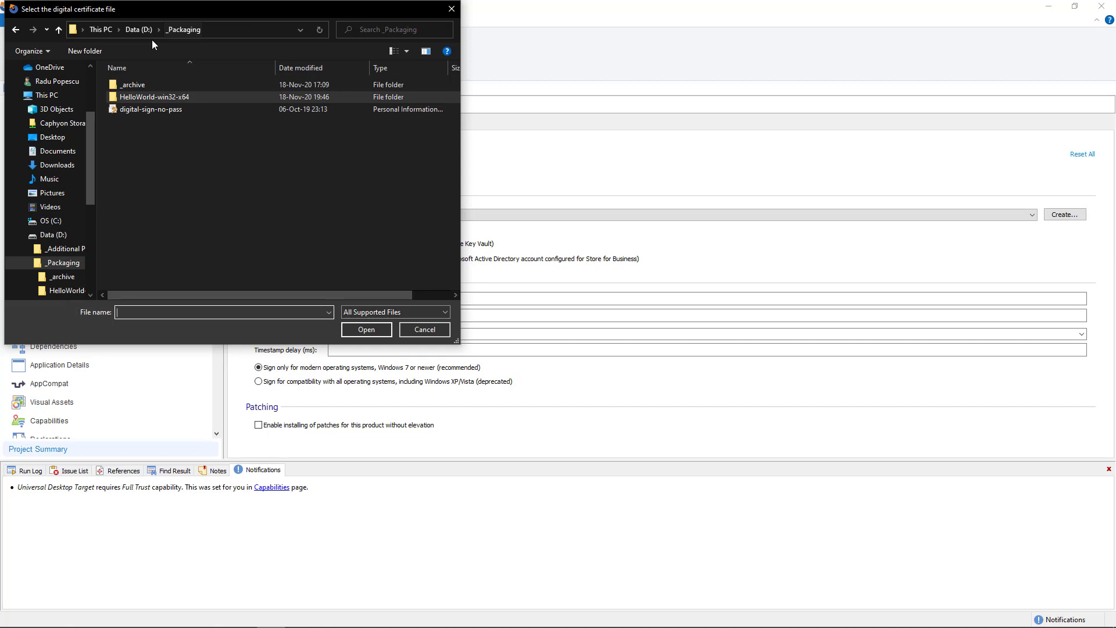
pyautogui.click(366, 329)
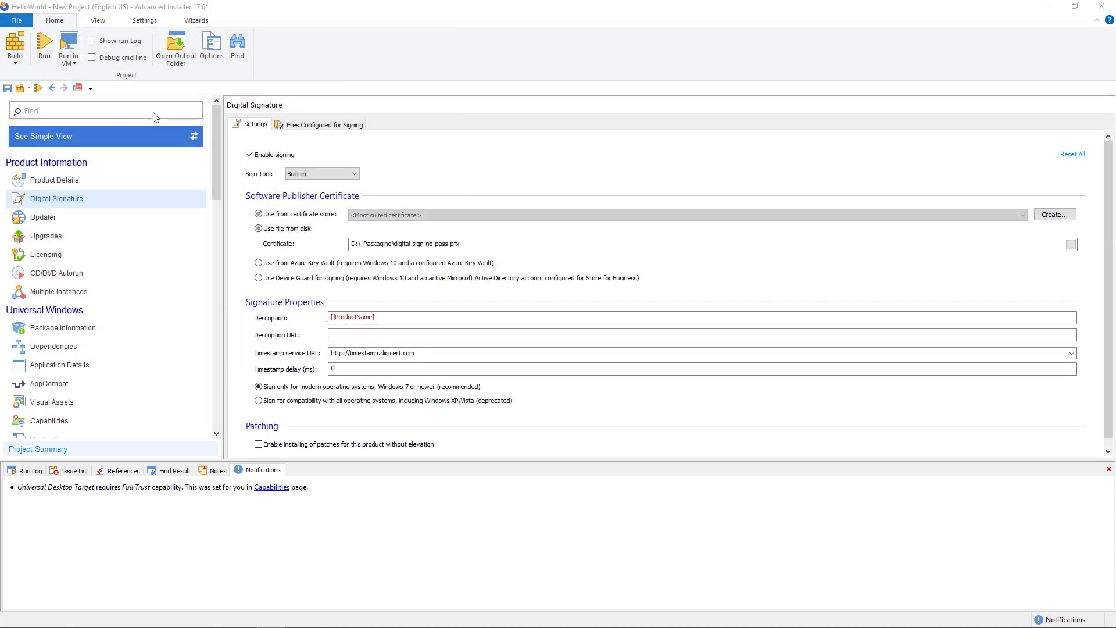
pyautogui.click(258, 228)
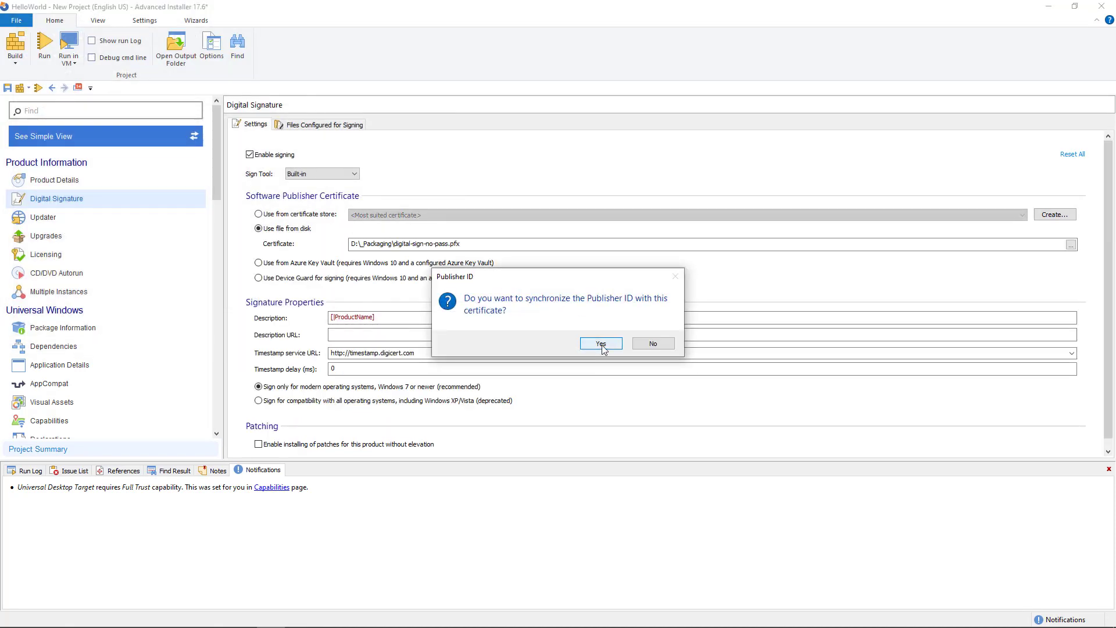
pyautogui.click(600, 343)
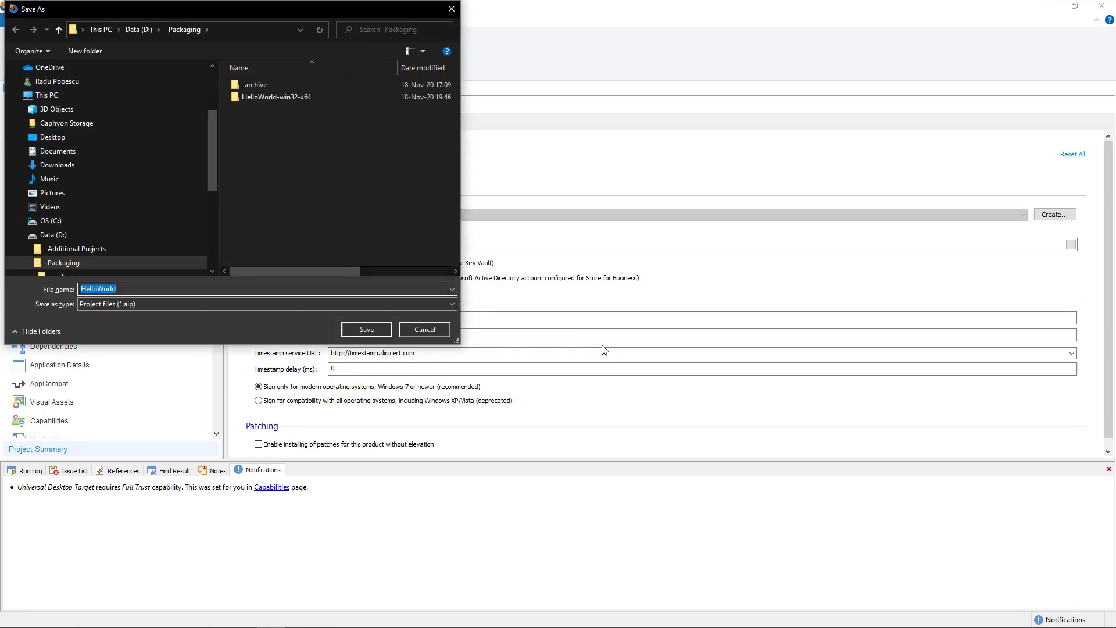
pyautogui.moveTo(366, 329)
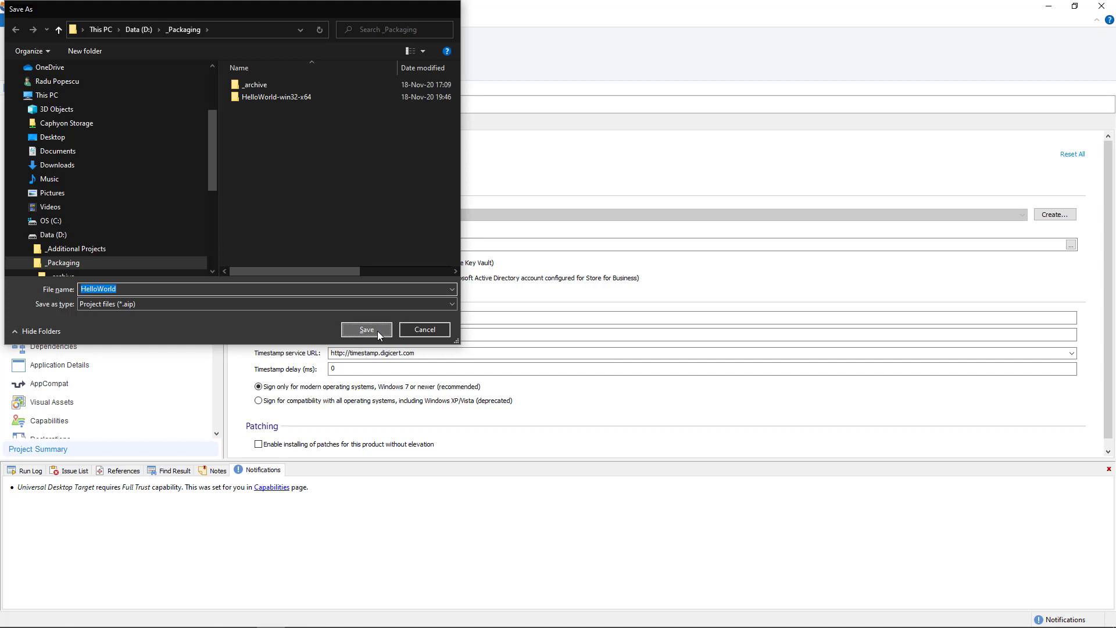
# Save the project as HelloWorld.aip and start the MSIX build.
pyautogui.click(367, 329)
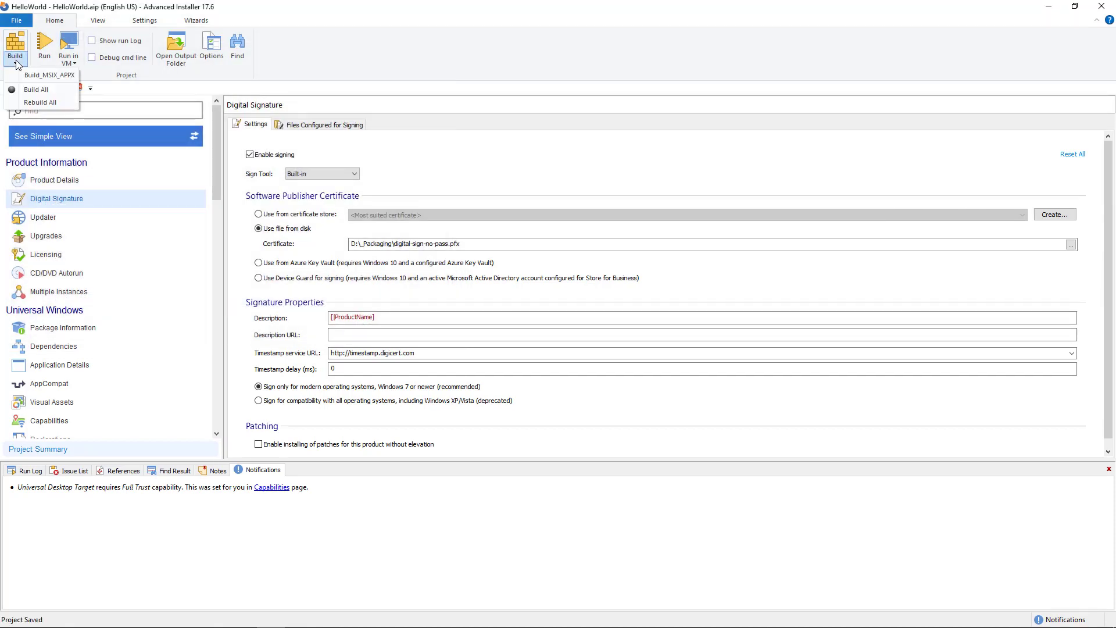
pyautogui.click(49, 75)
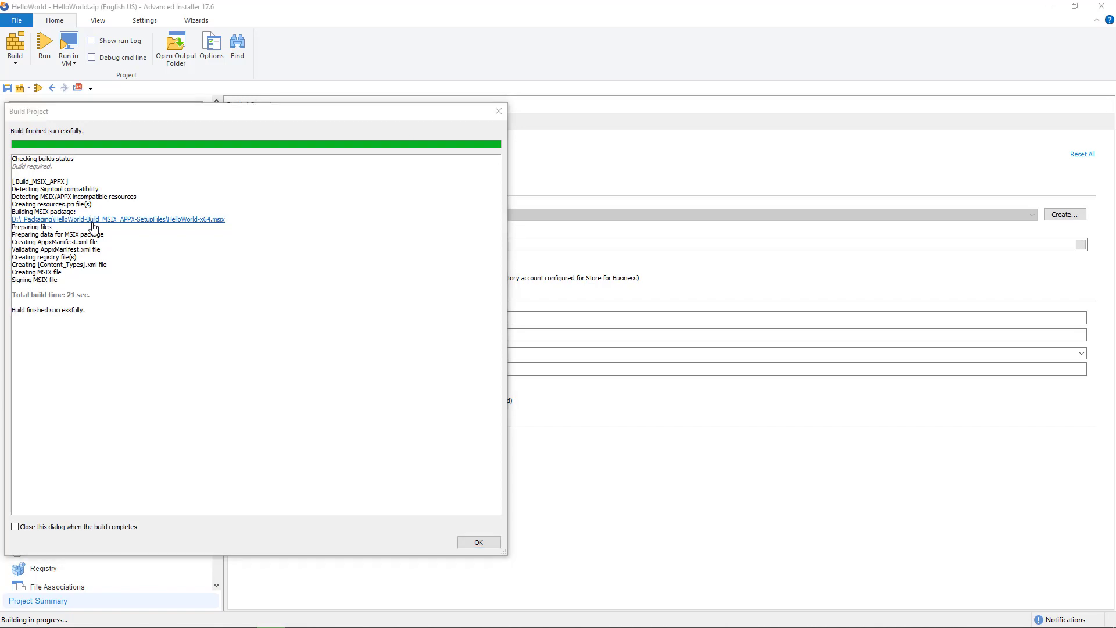
# From the build output folder, launch HelloWorld-x64.msix in the Windows app installer.
pyautogui.click(93, 219)
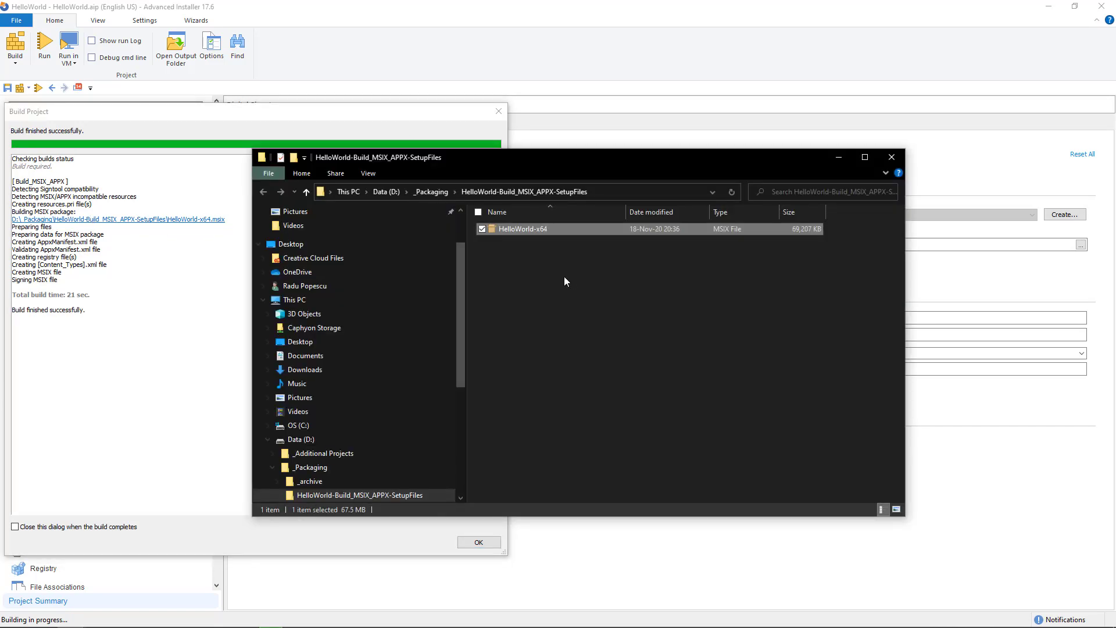
pyautogui.moveTo(586, 233)
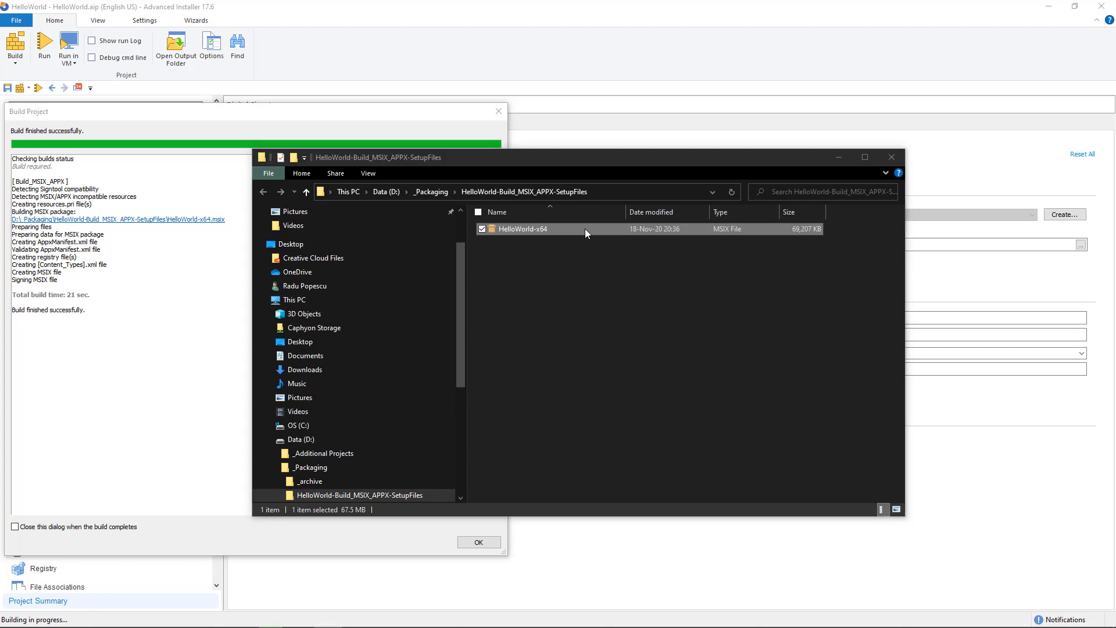
pyautogui.doubleClick(523, 229)
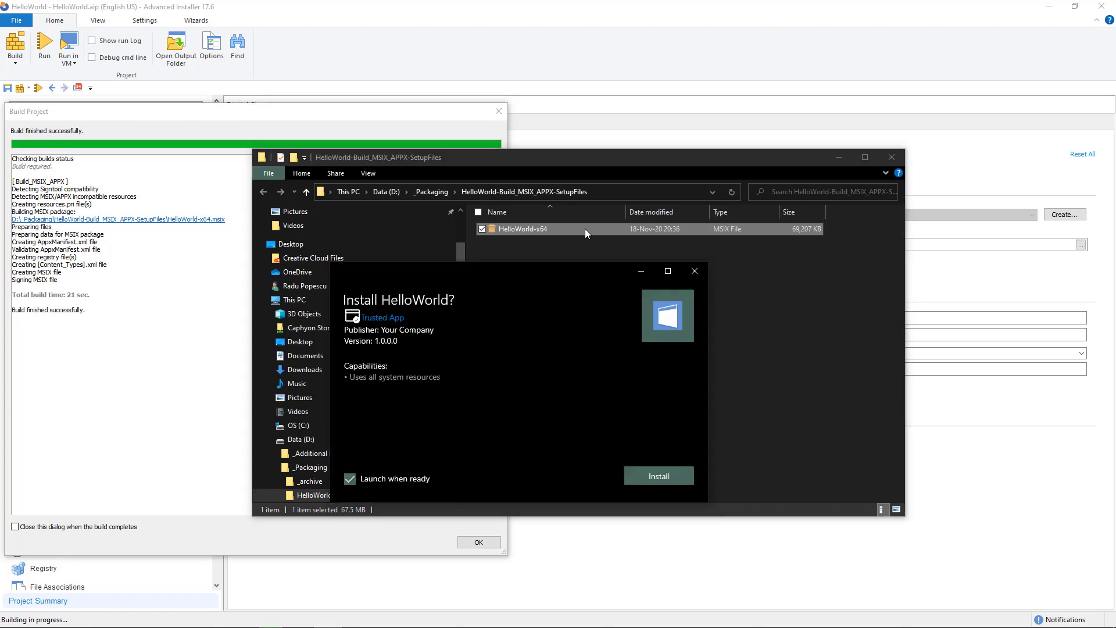